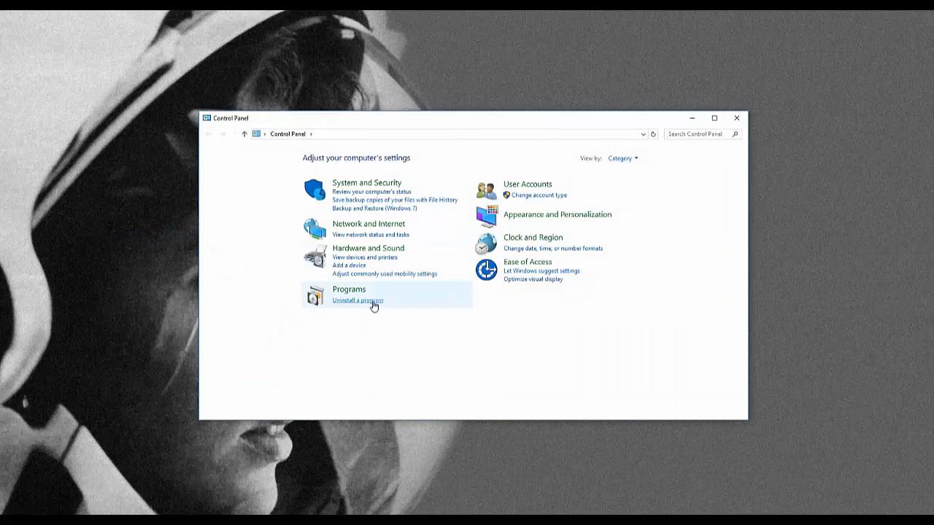
Open Programs and Features and select the SOLIDWORKS 2019 SP02 entry
click(356, 300)
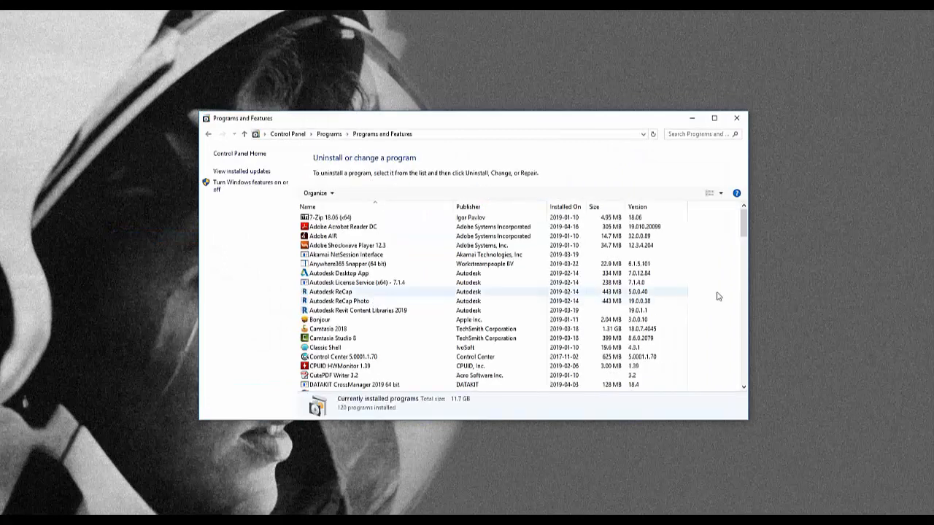
scroll(down, 3)
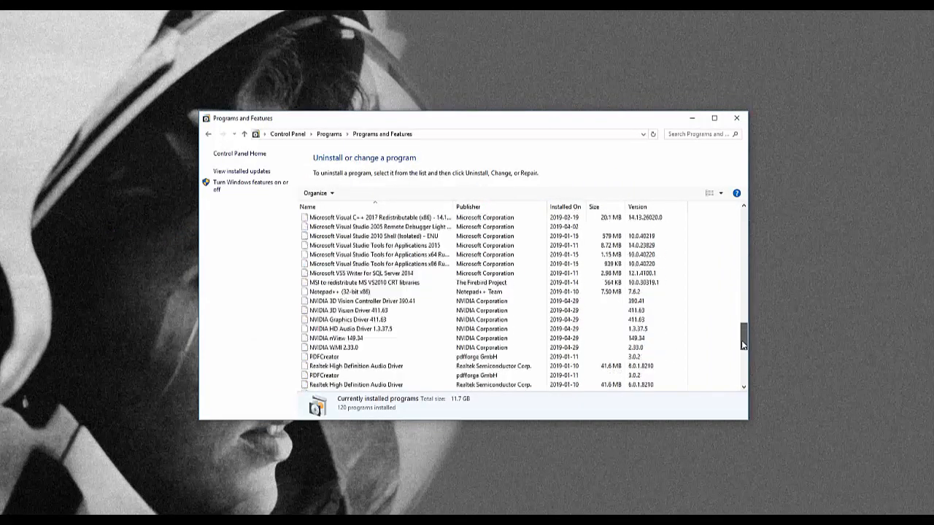
scroll(down, 3)
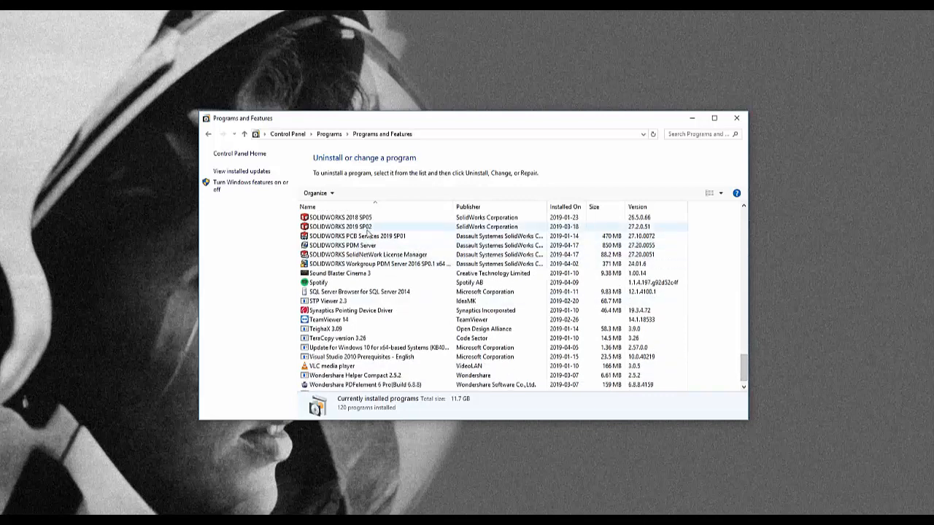
click(343, 226)
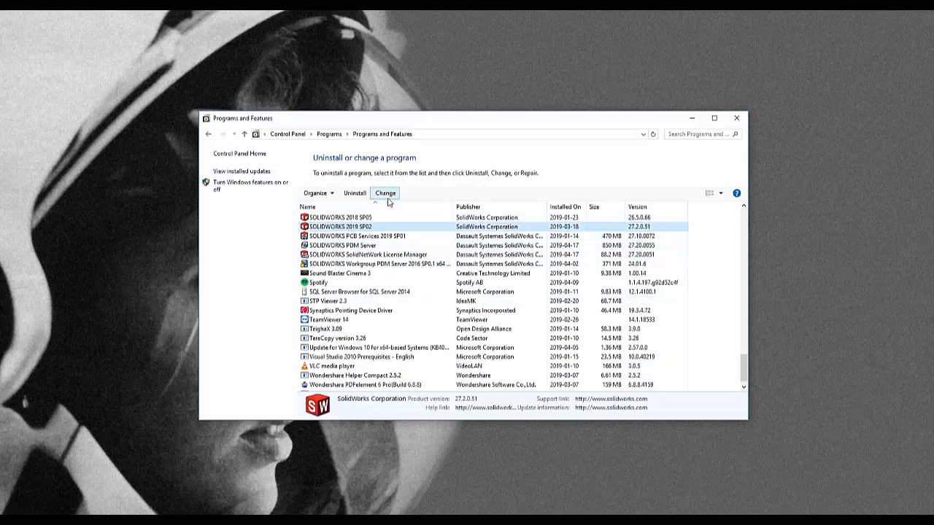
Start changing SOLIDWORKS 2019 and choose to modify the individual installation
click(384, 193)
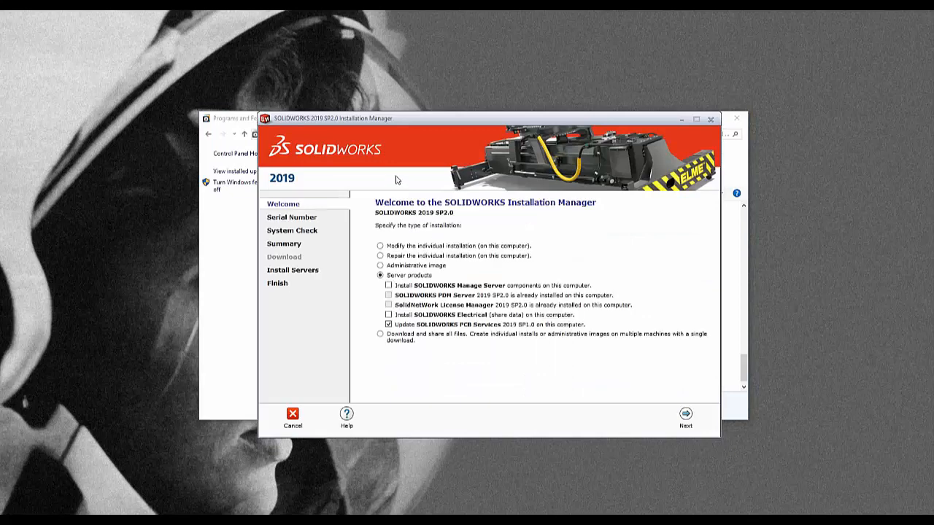
click(380, 245)
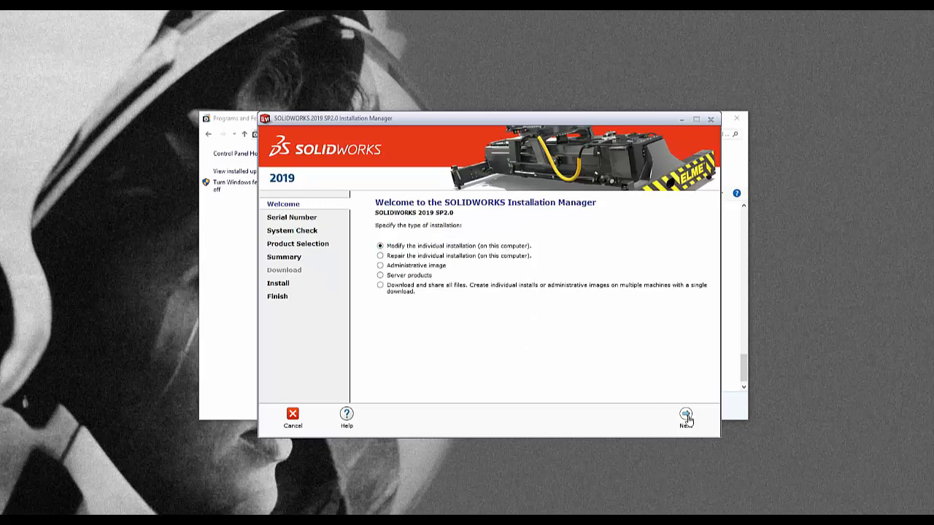
click(684, 415)
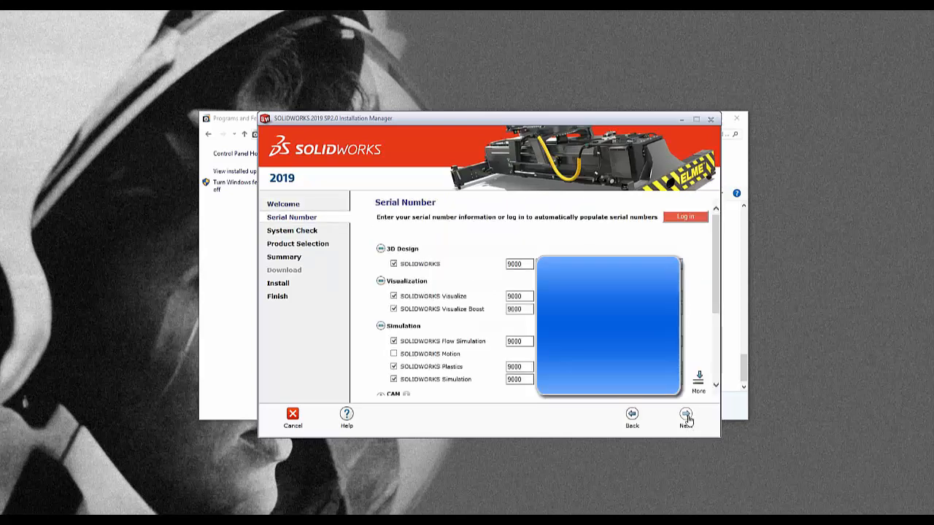
On the Serial Number page, untick SOLIDWORKS CAM under the CAM category and continue
click(379, 282)
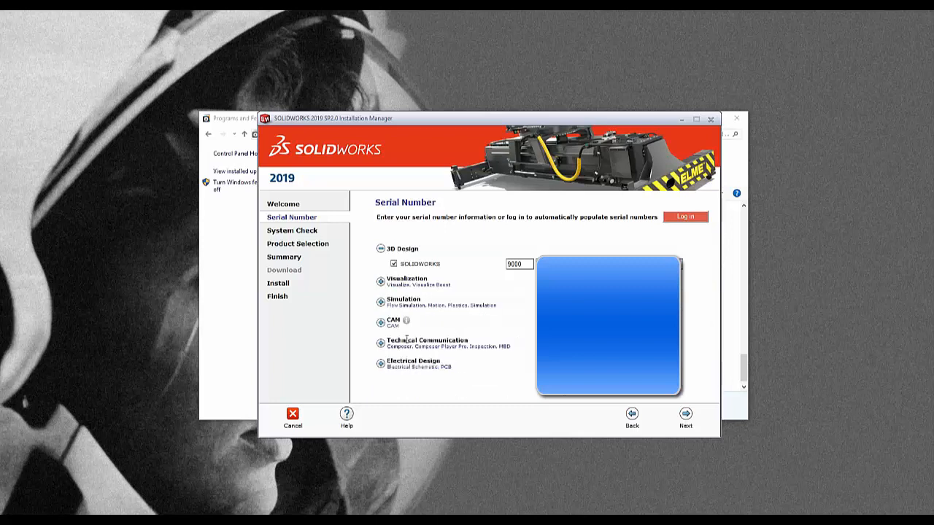
click(400, 321)
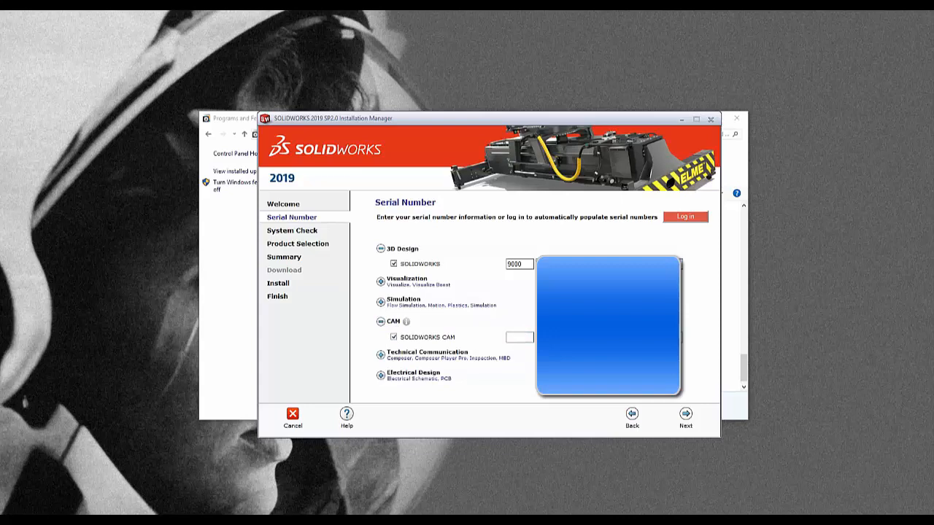
click(393, 337)
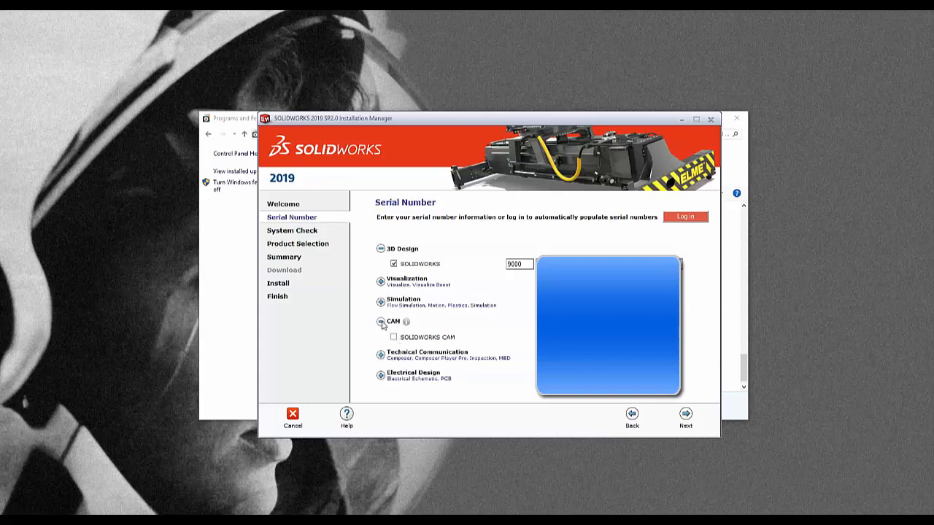
click(684, 415)
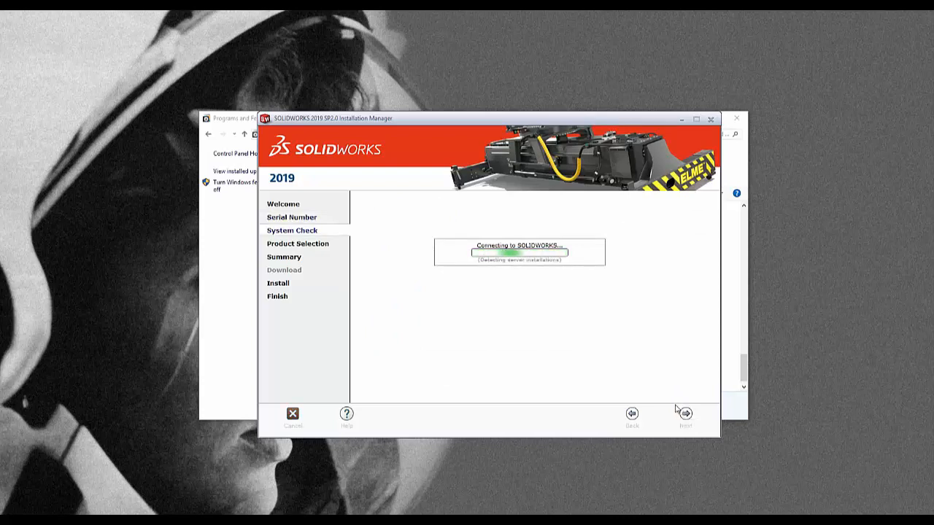
mouse_move(672, 408)
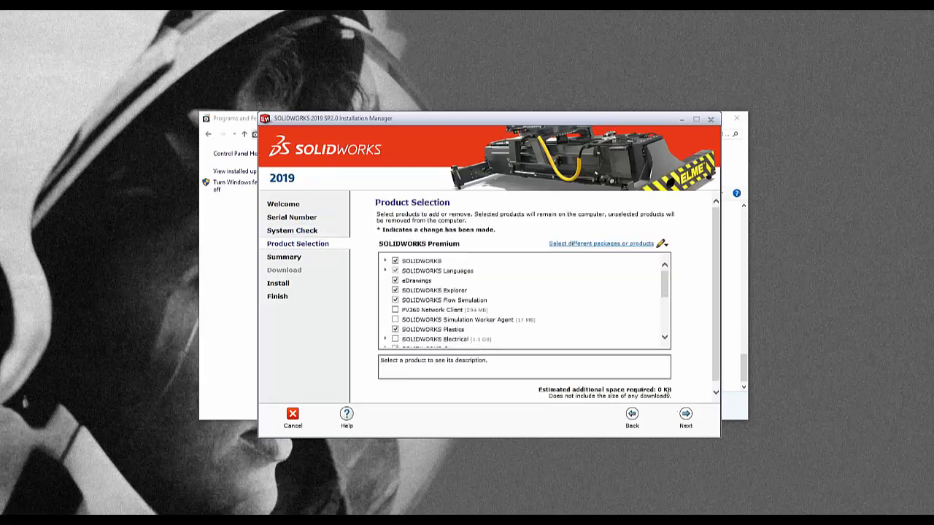
Tick SOLIDWORKS CAM in Product Selection and accept downloading its additional files
scroll(down, 3)
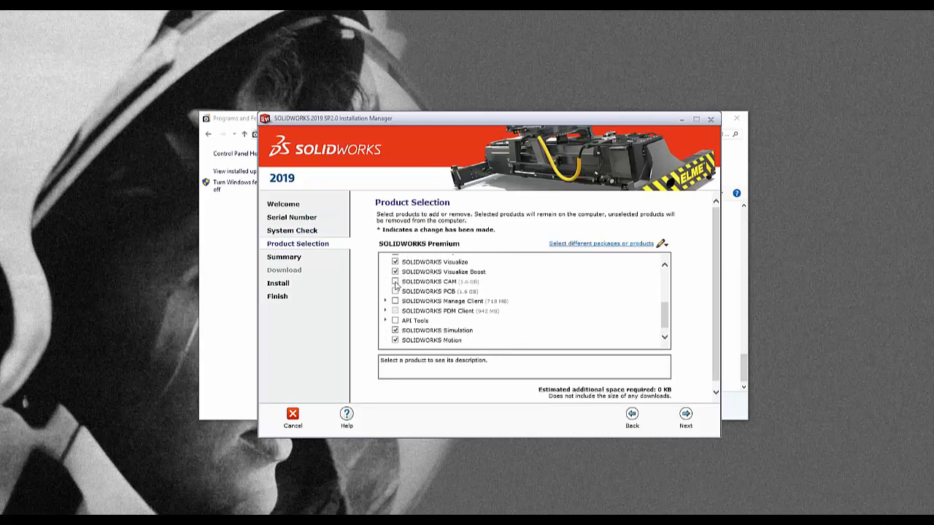
click(393, 281)
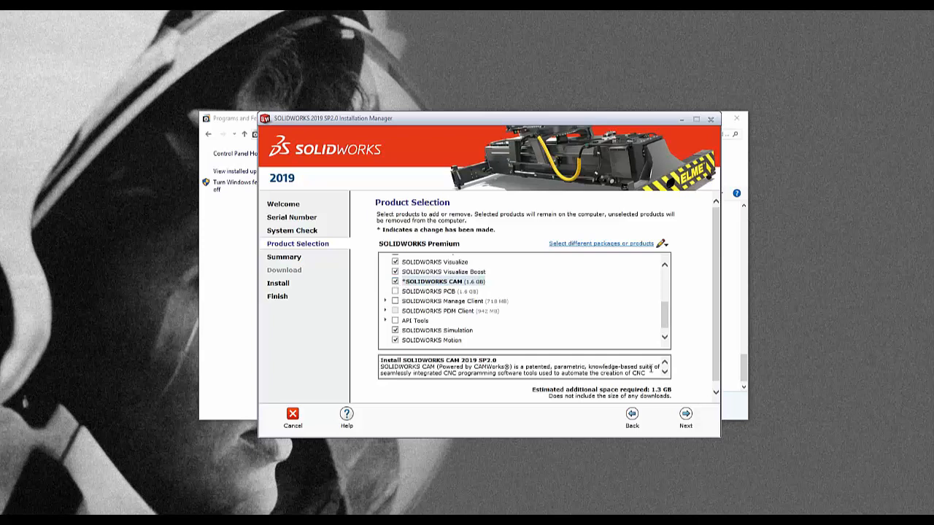
mouse_move(684, 412)
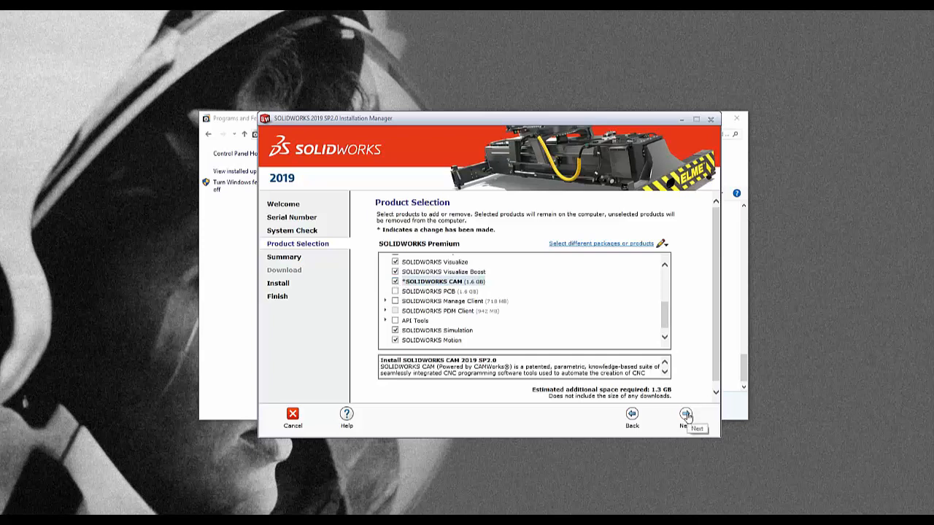
click(684, 414)
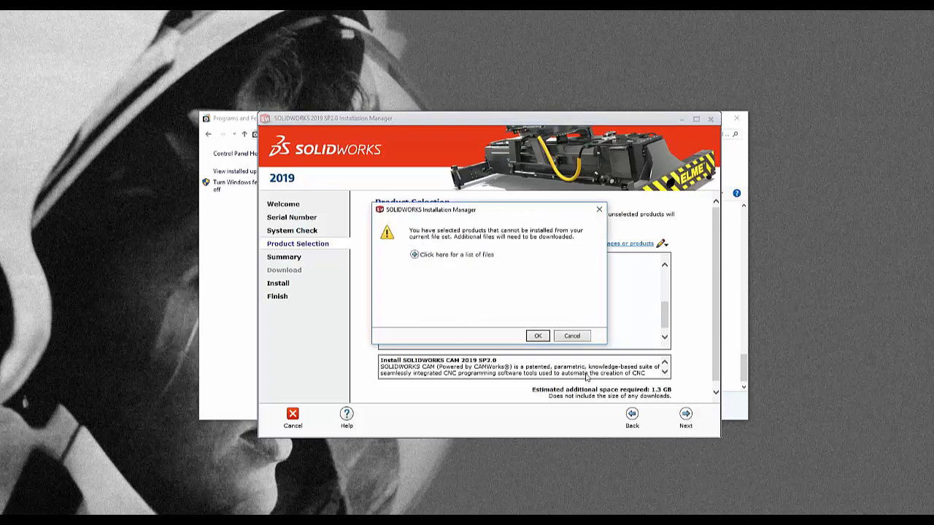
click(454, 254)
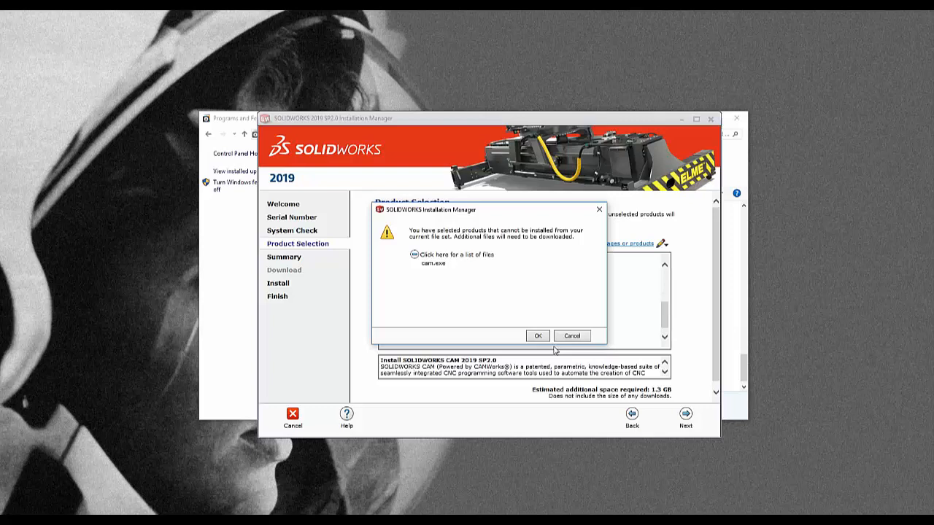
click(537, 336)
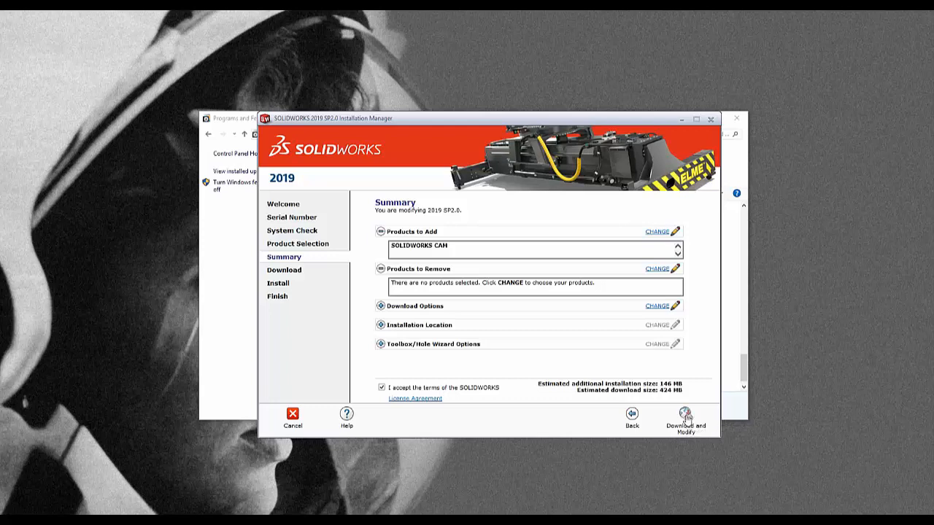
Download the CAM files, modify the installation, and choose Install Now
click(684, 425)
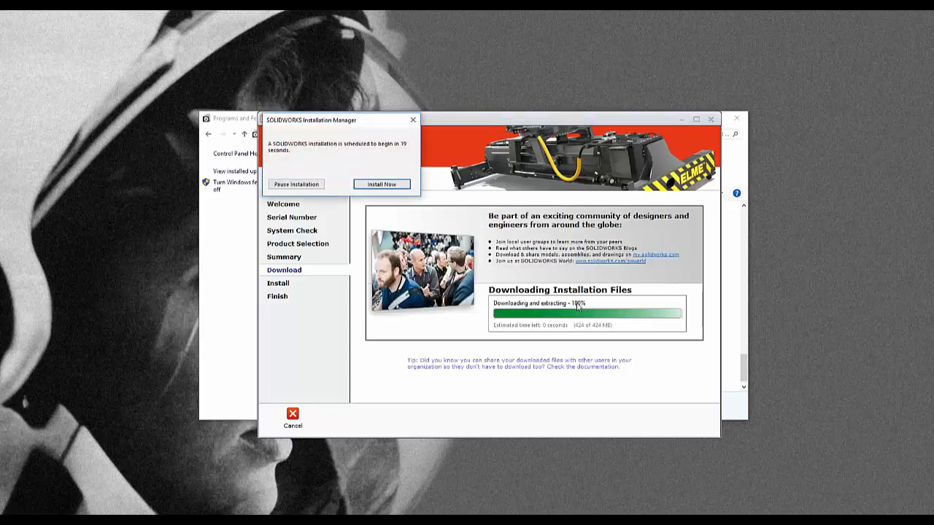
mouse_move(381, 184)
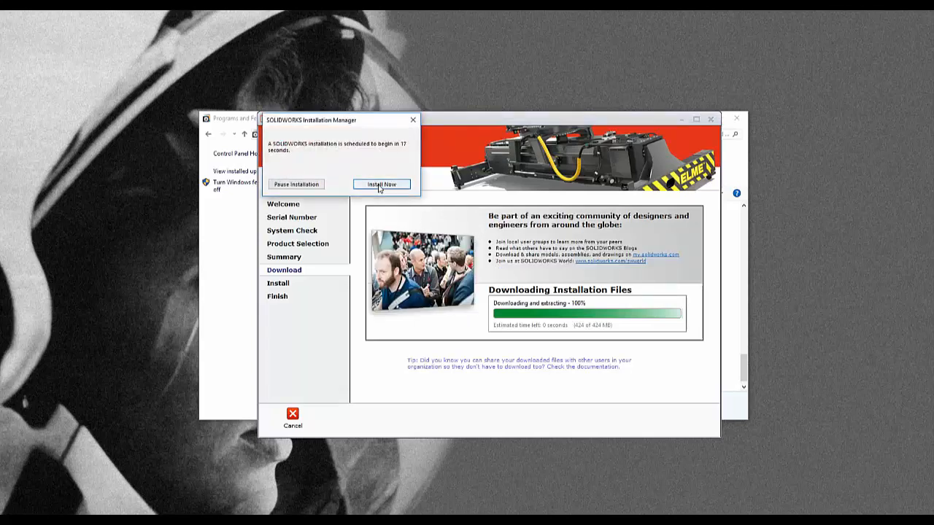
click(381, 183)
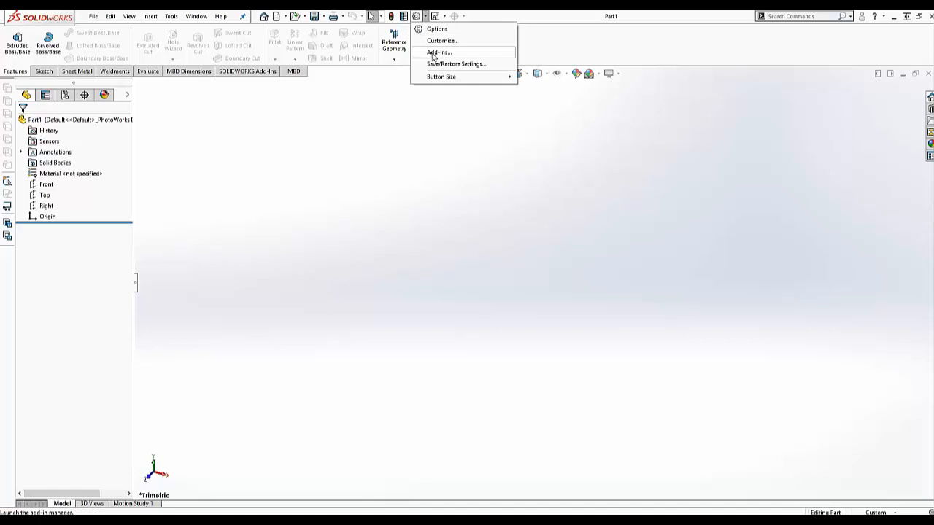
Enable the SOLIDWORKS CAM 2019 add-in in the Add-Ins dialog and confirm
click(438, 52)
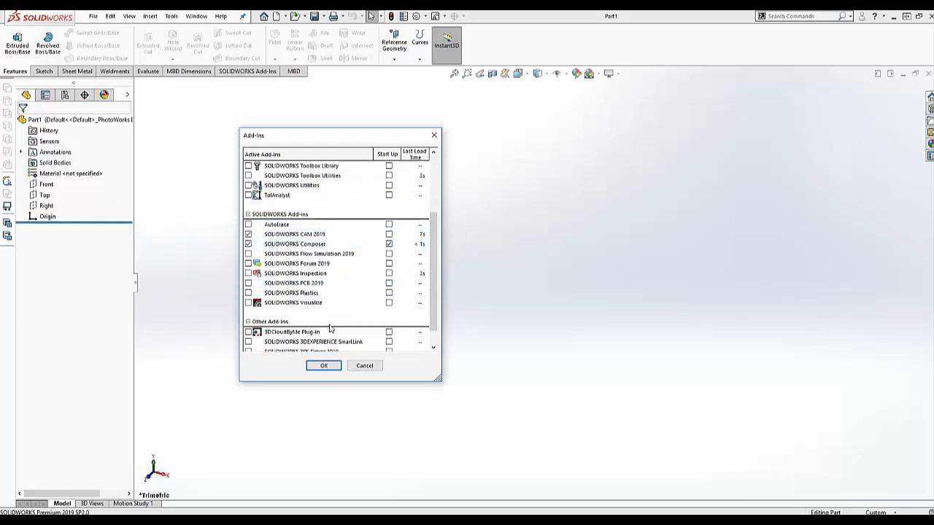
click(323, 365)
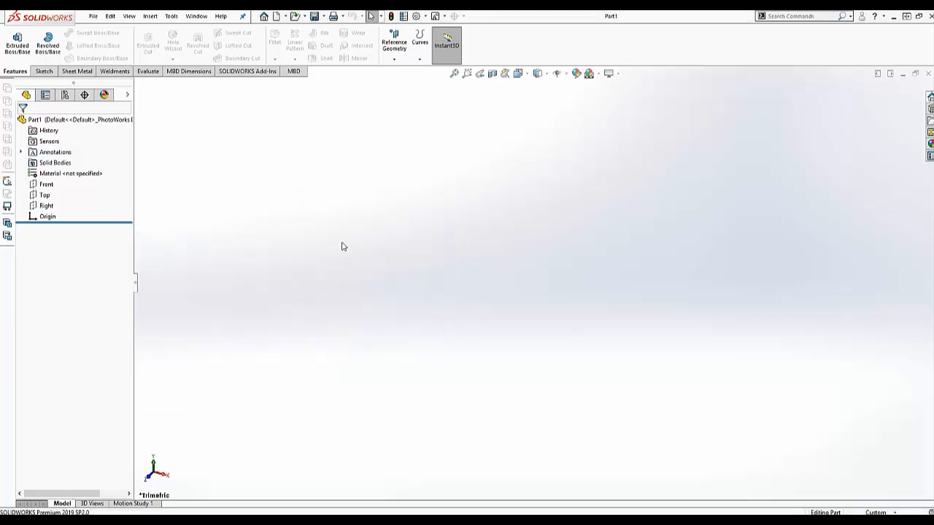